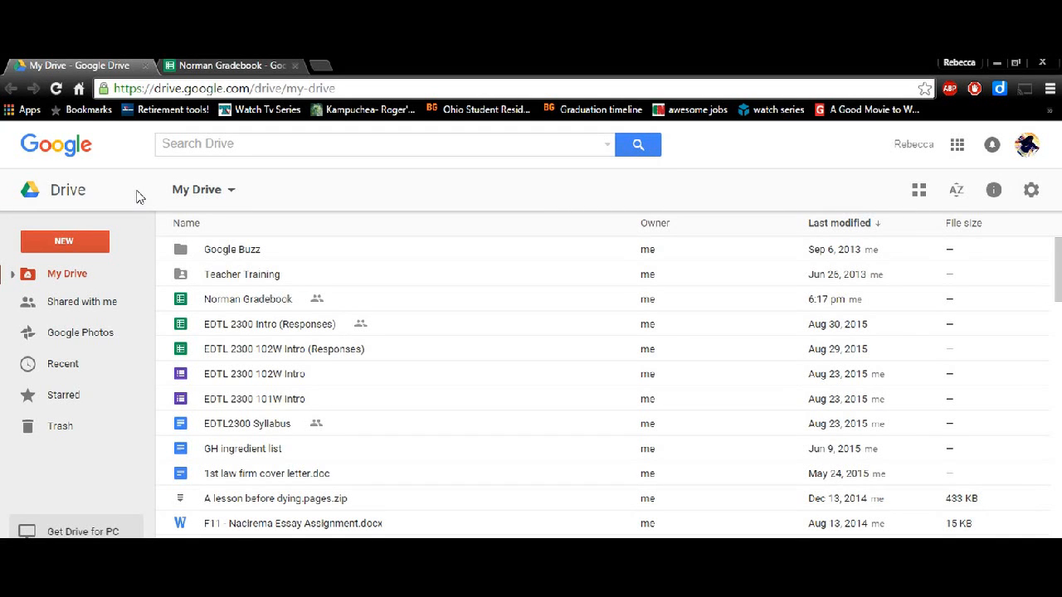
mouse_move(97, 166)
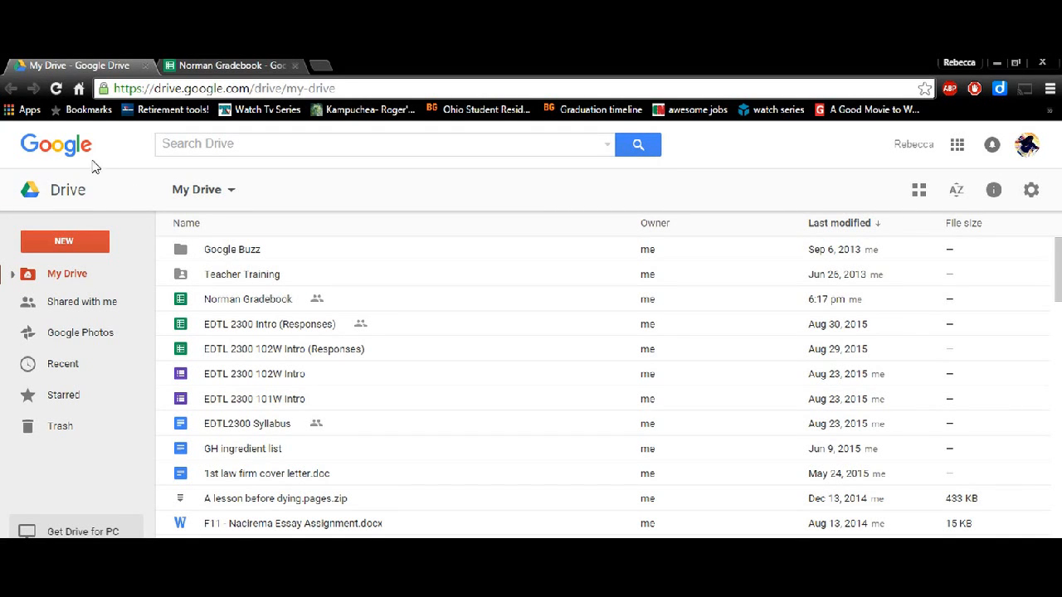
Step: View the Drive NEW options, then switch to the Norman Gradebook spreadsheet tab
click(63, 242)
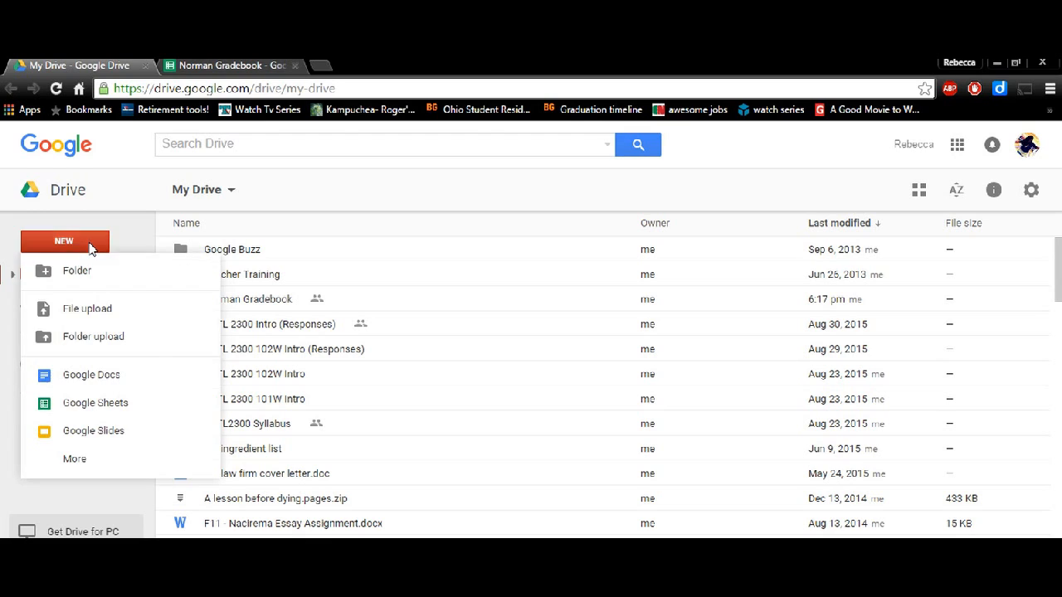
mouse_move(96, 403)
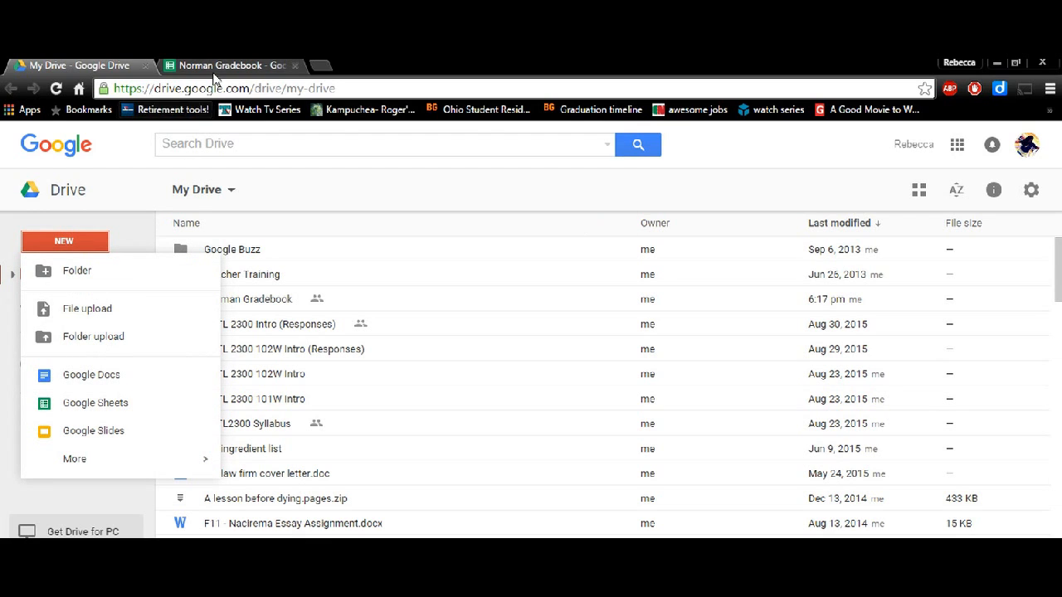
click(229, 66)
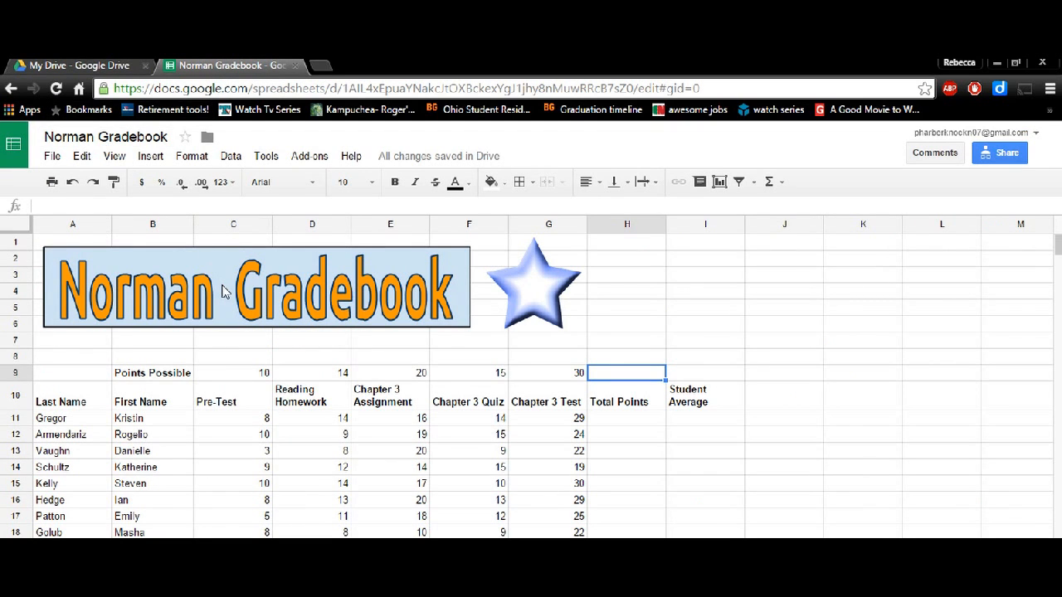
mouse_move(275, 298)
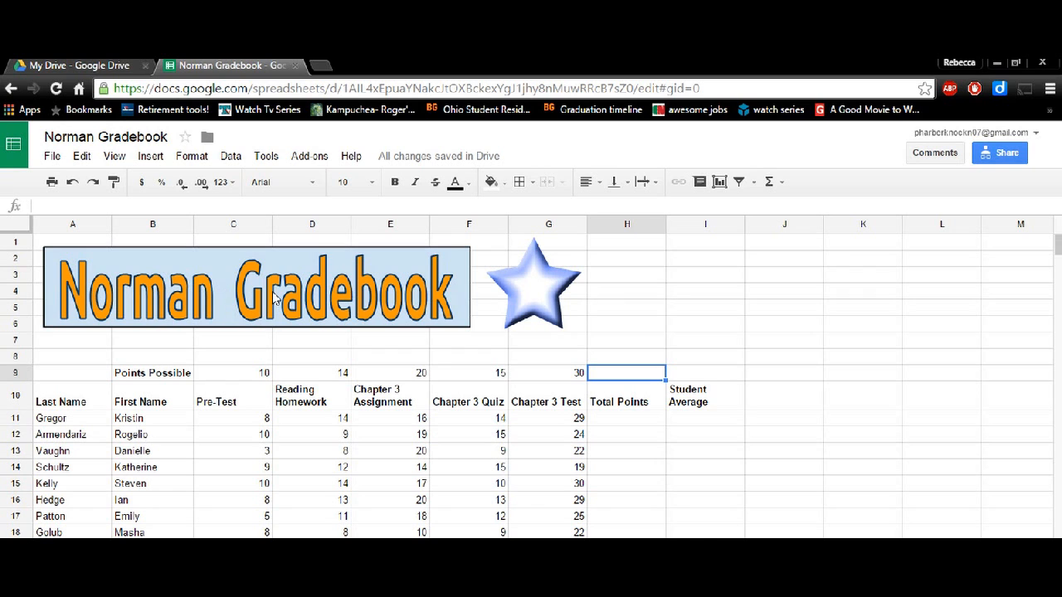
mouse_move(546, 313)
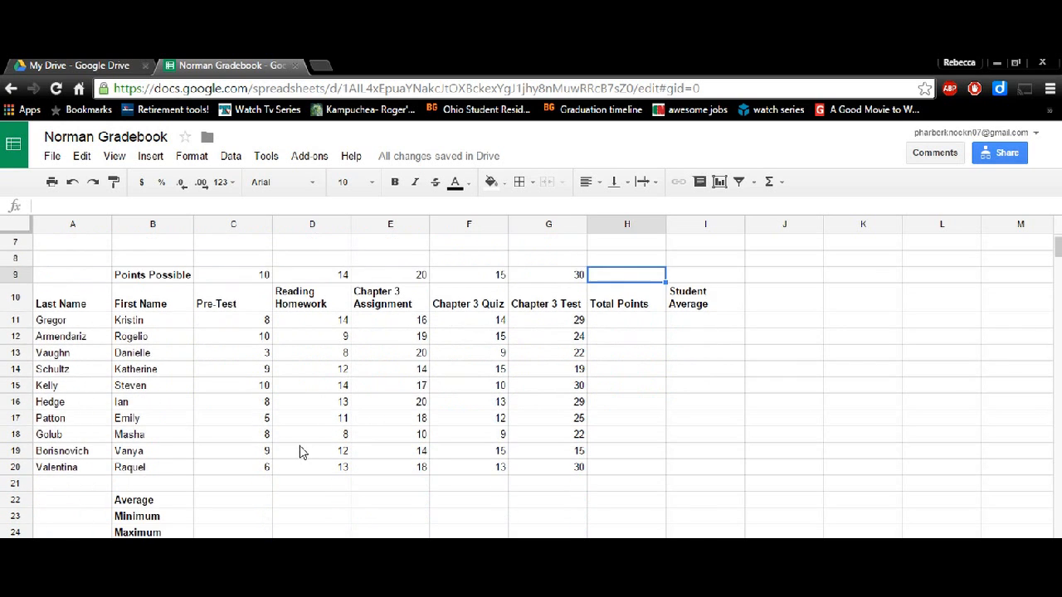
scroll(down, 3)
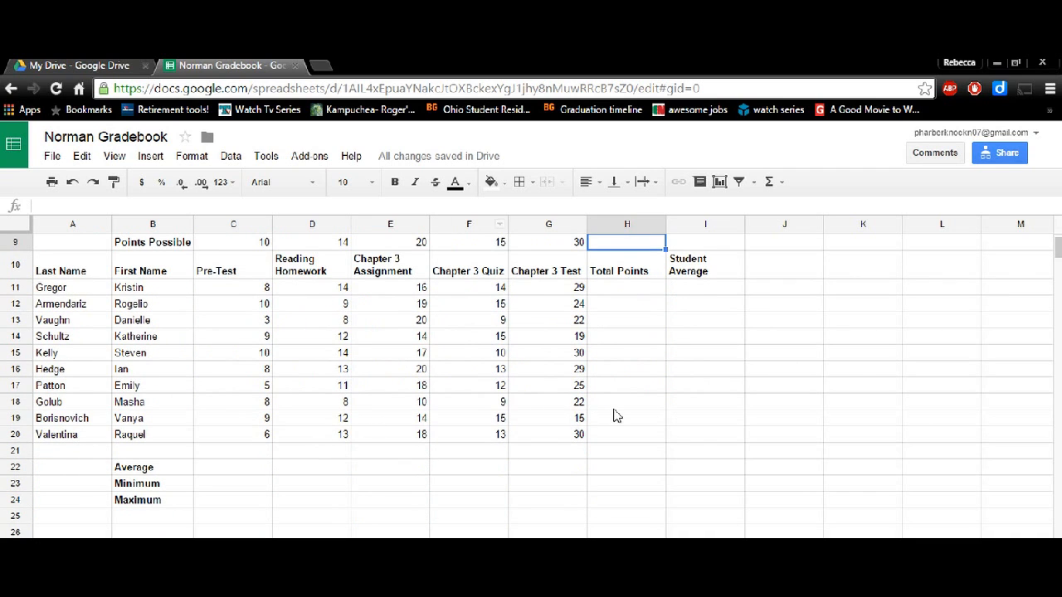
mouse_move(168, 298)
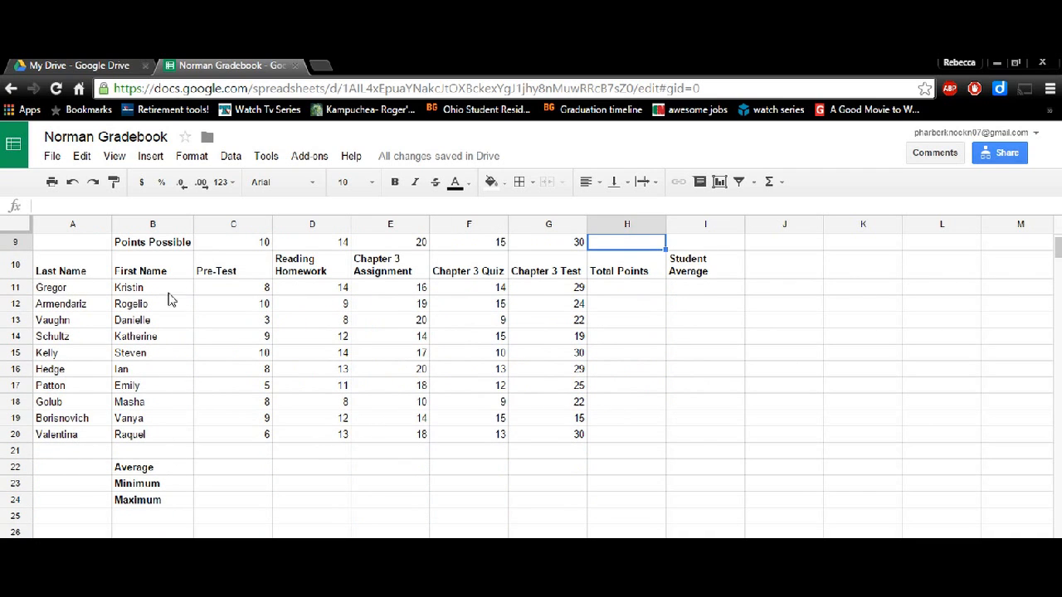
mouse_move(578, 265)
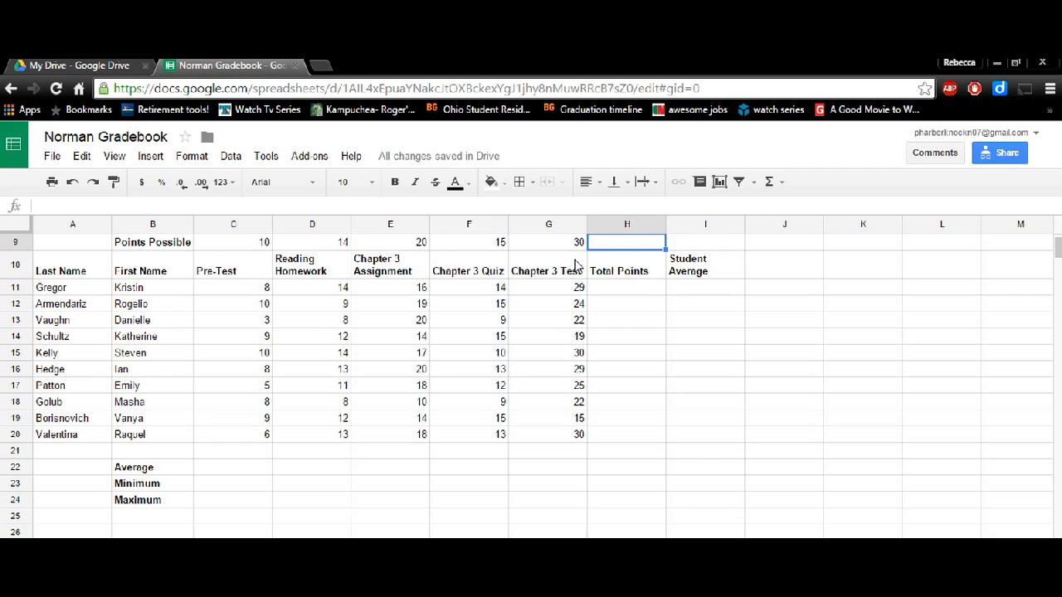
mouse_move(531, 418)
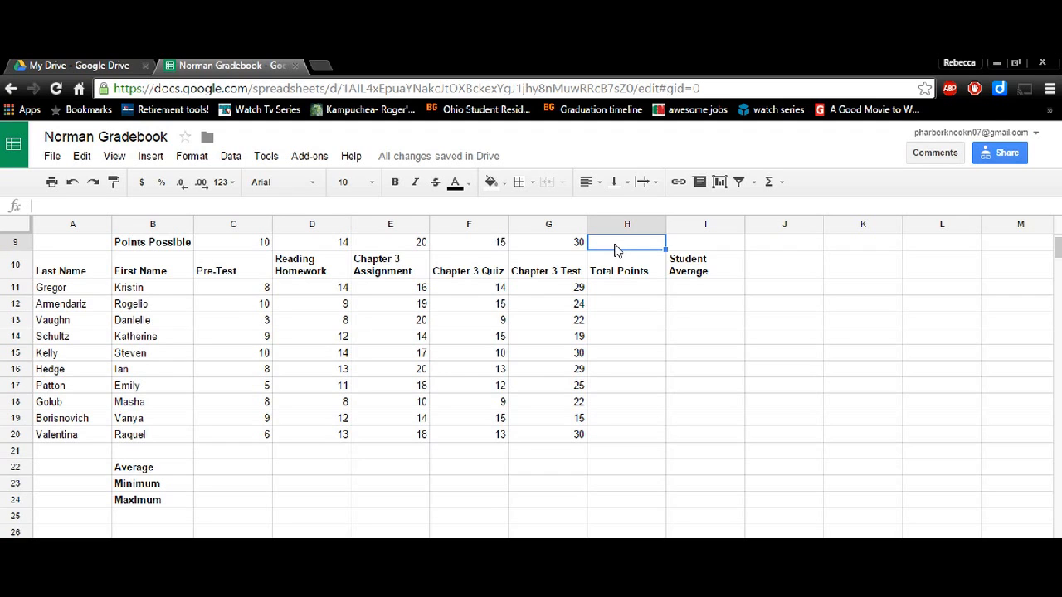
Step: Sum the five points-possible values C9:G9 into H9, giving 89
text(=)
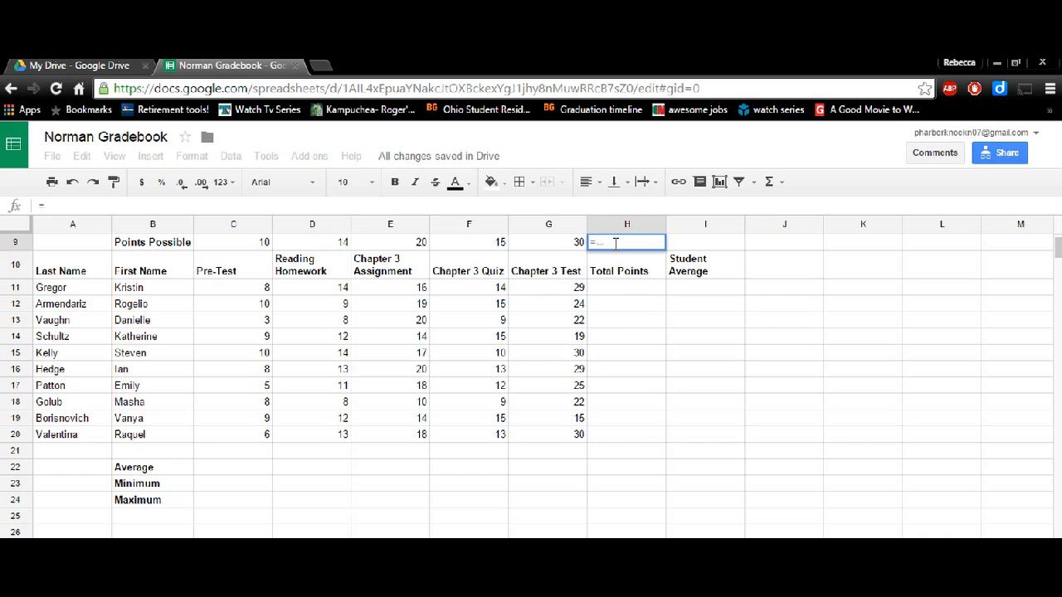
text(=SUM()
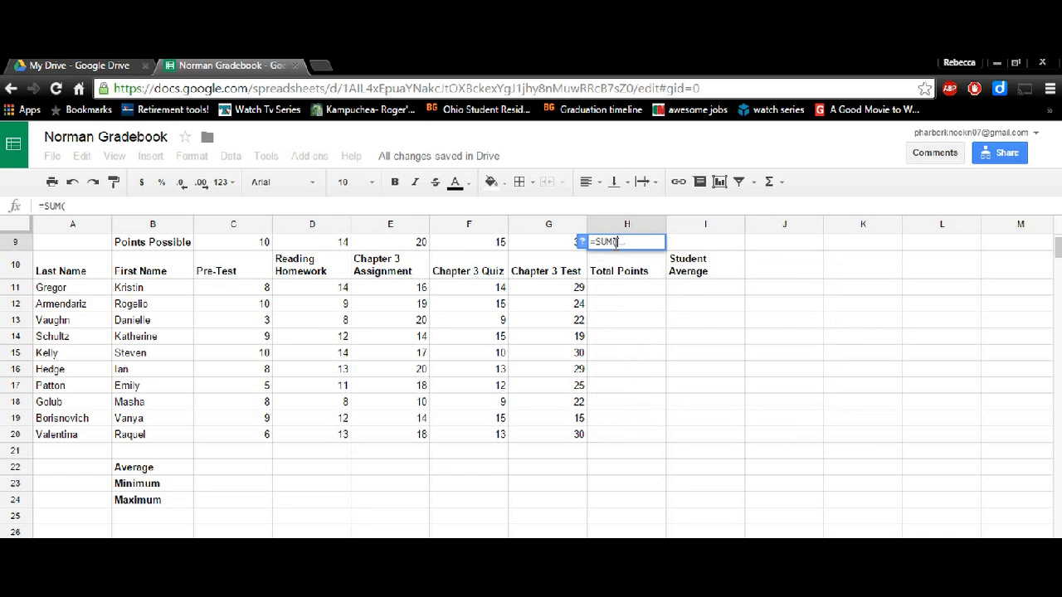
drag(266, 242, 501, 242)
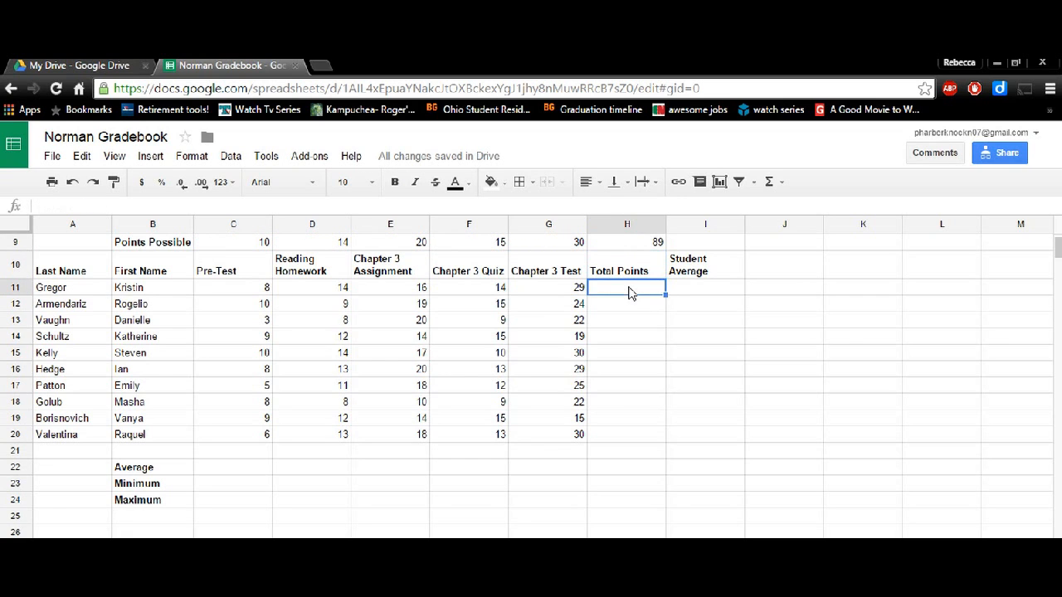
Step: Enter =SUM(C11:G11) for the first student (81) and fill it down through H20
text(=)
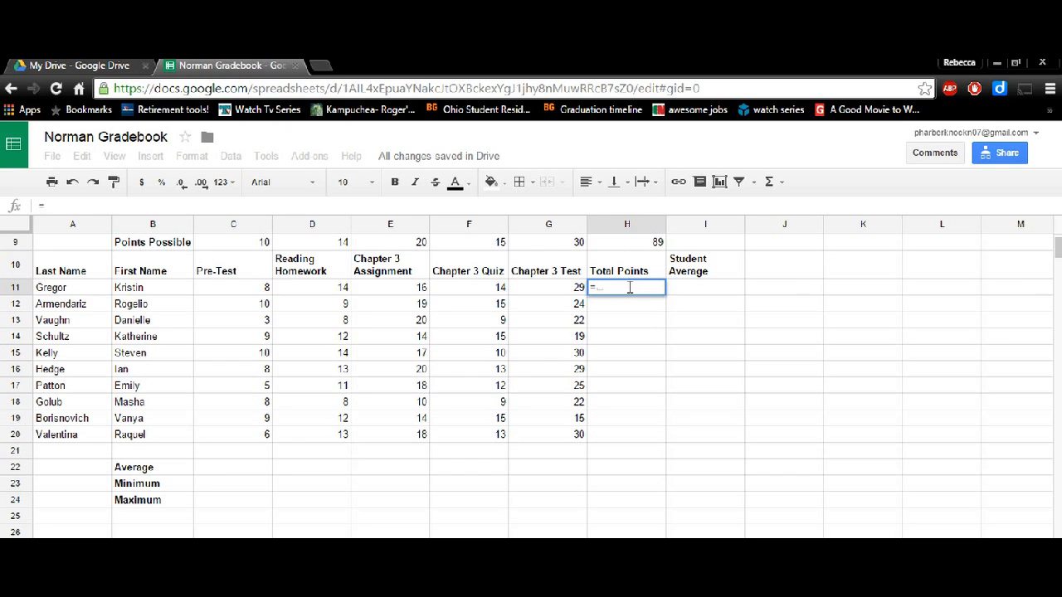
text(=SUM(C11:G11)
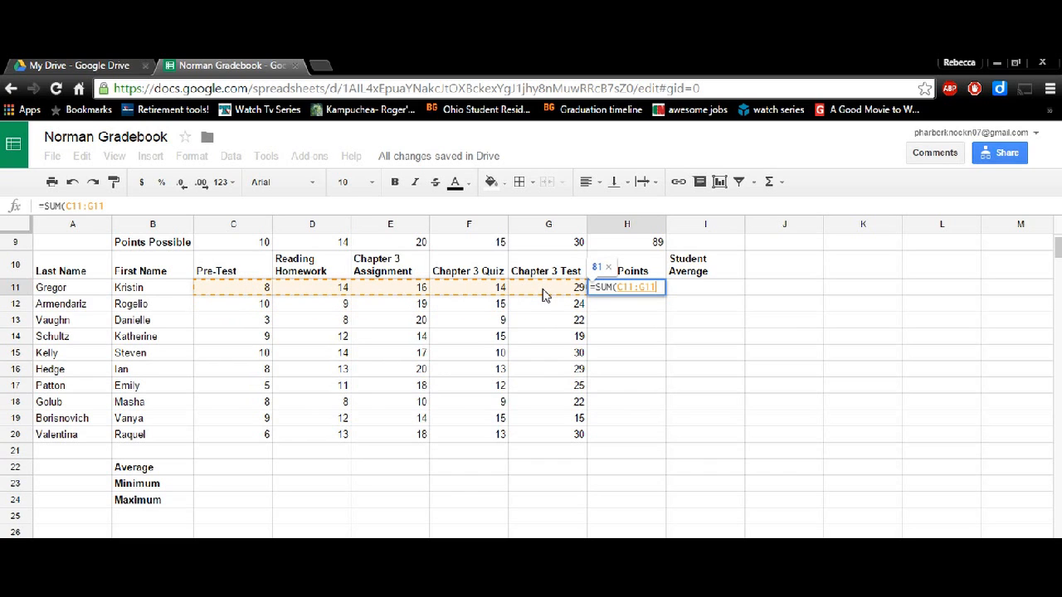
key(enter)
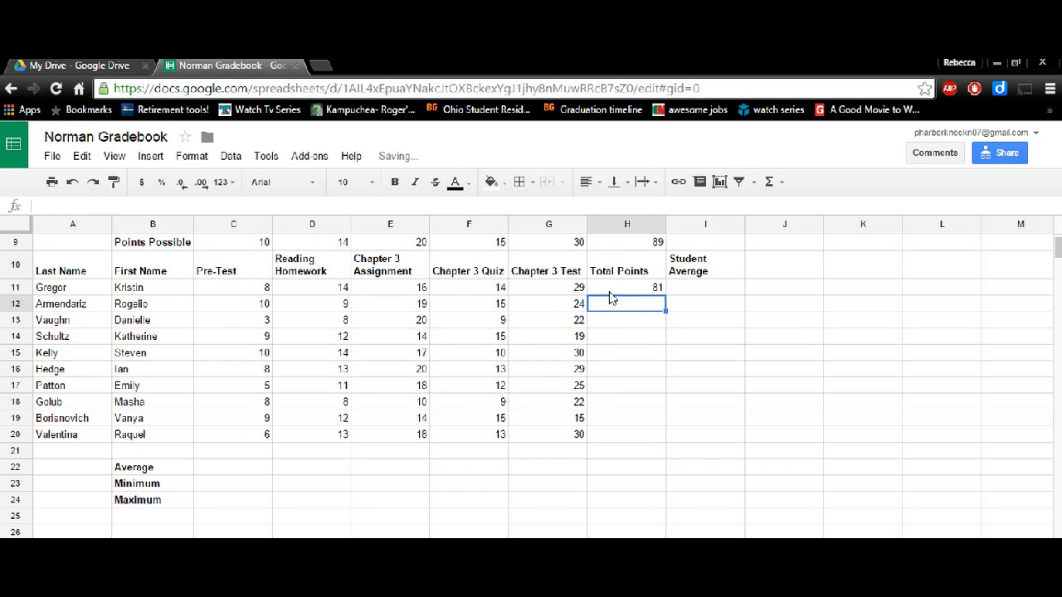
click(627, 287)
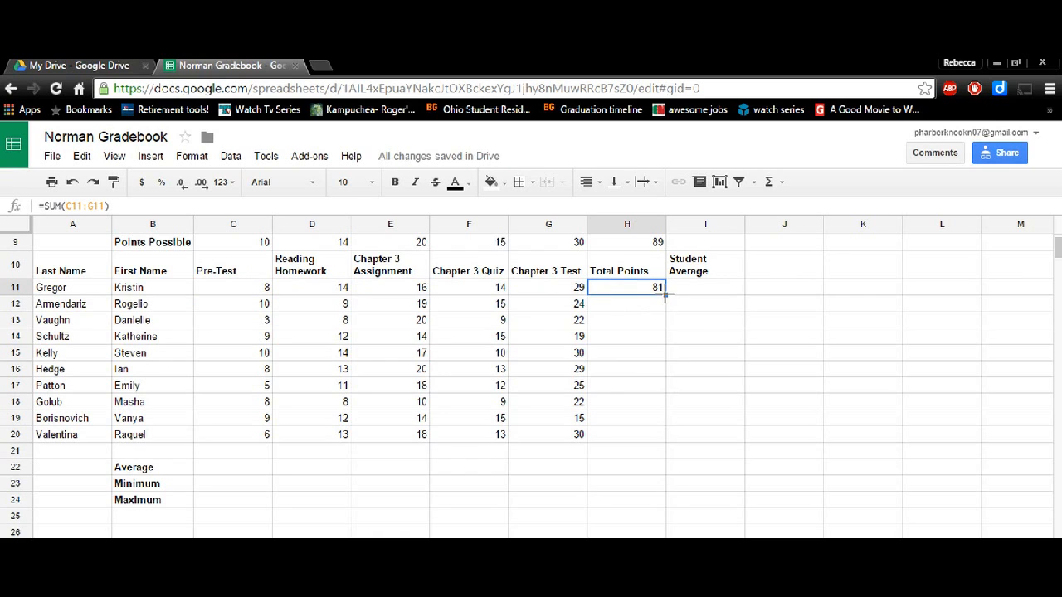
drag(657, 292, 657, 434)
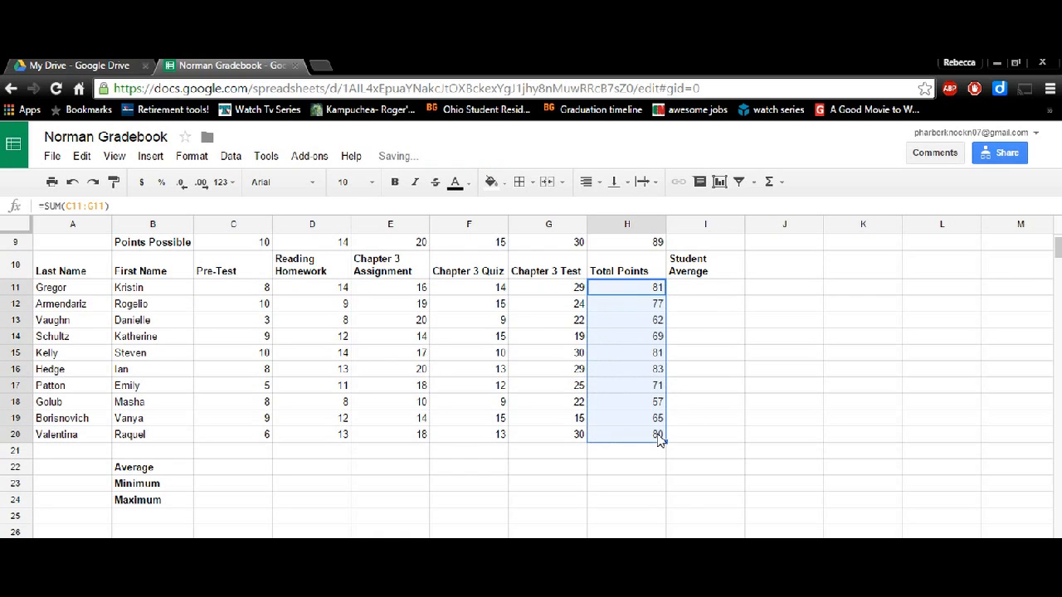
click(705, 287)
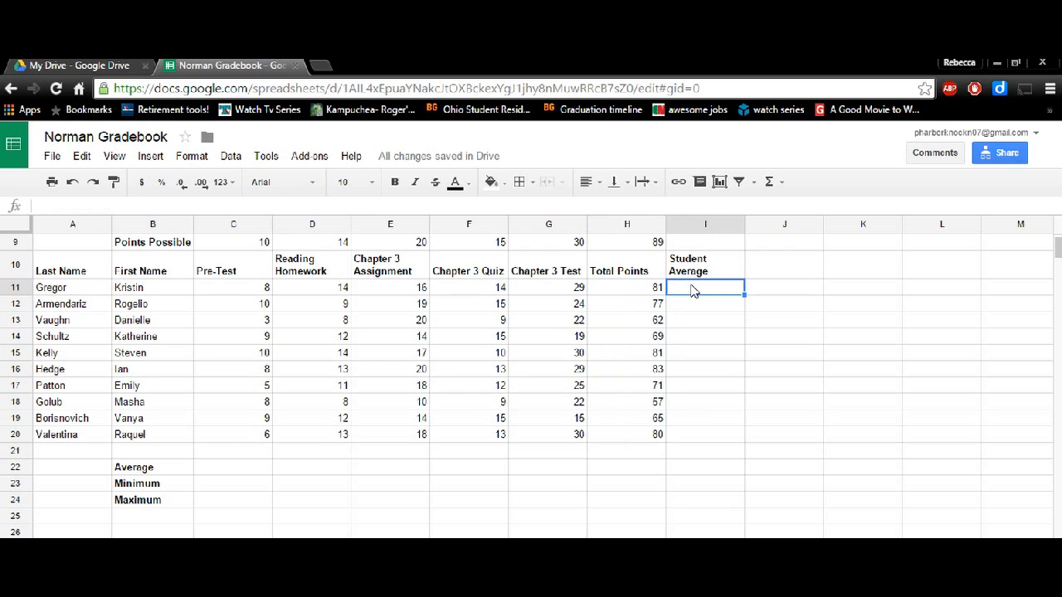
Step: Compute I11 as =H11/$H$9 in percent and fill it down to I20 for all ten students
text(=H11/$H$9)
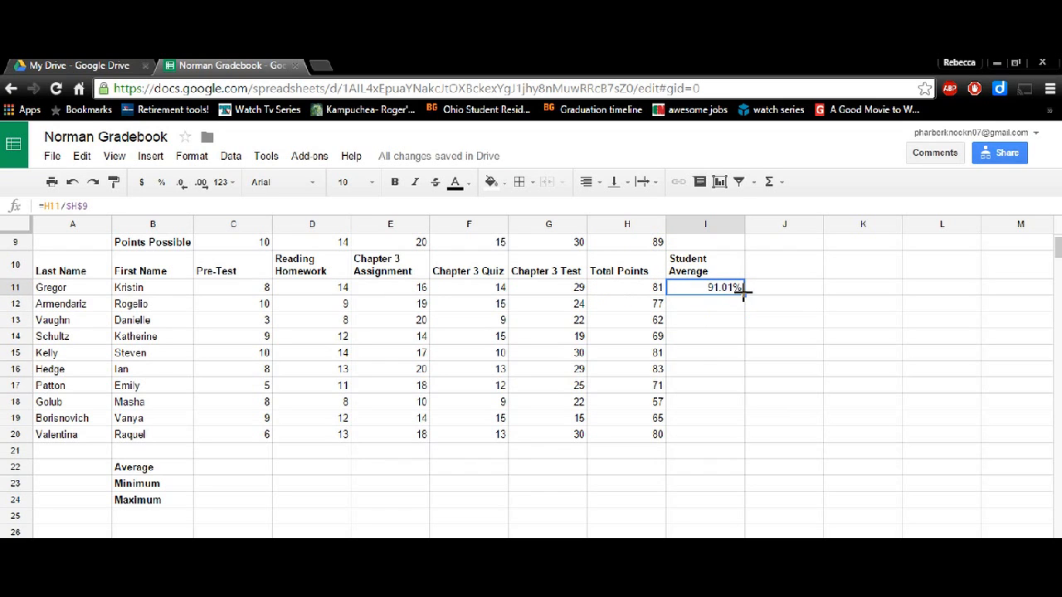
drag(744, 295, 743, 440)
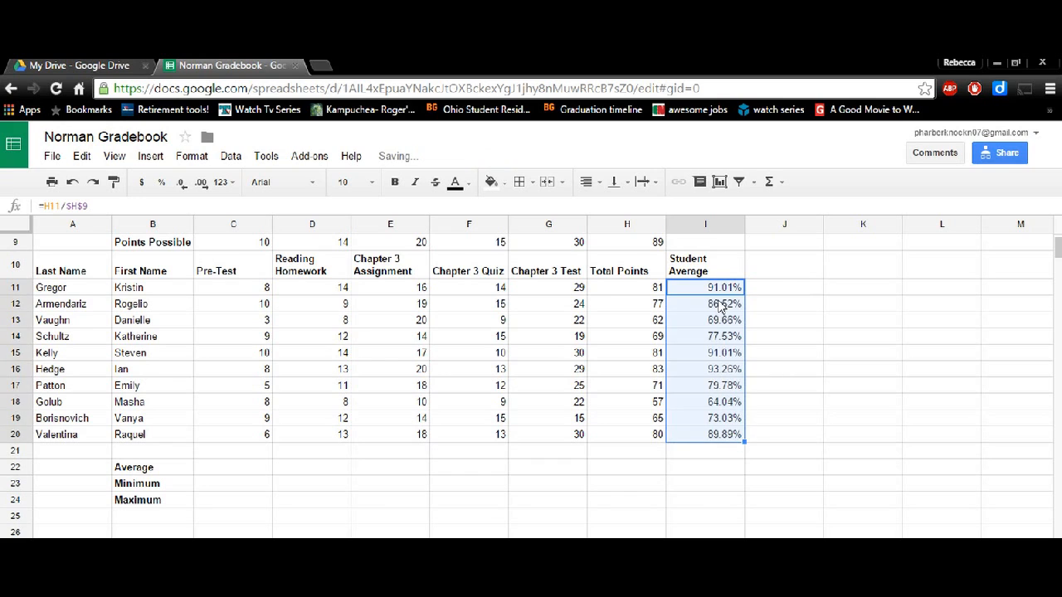
click(705, 304)
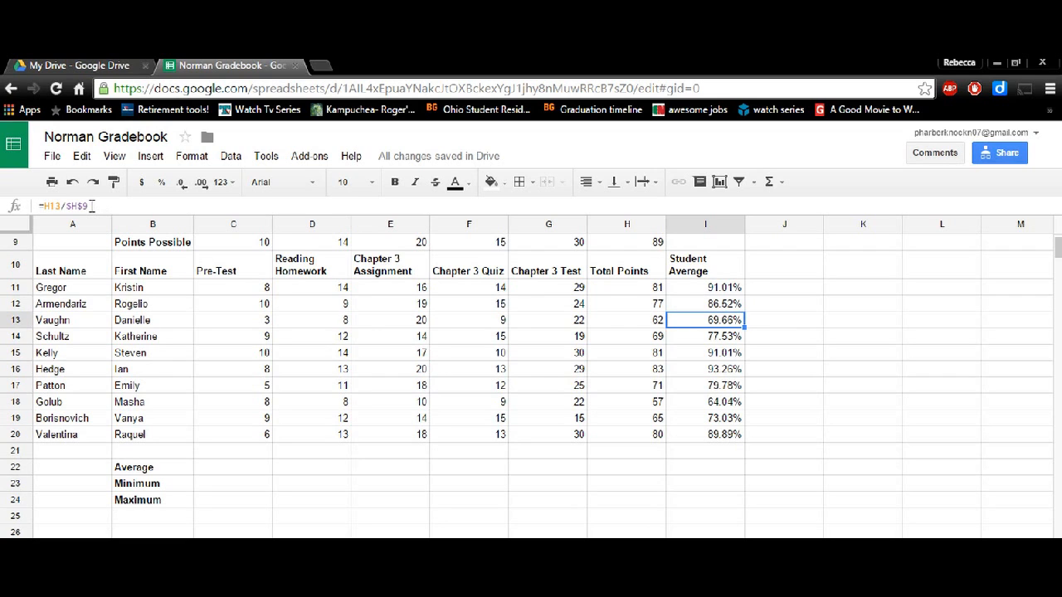
click(705, 352)
text(=)
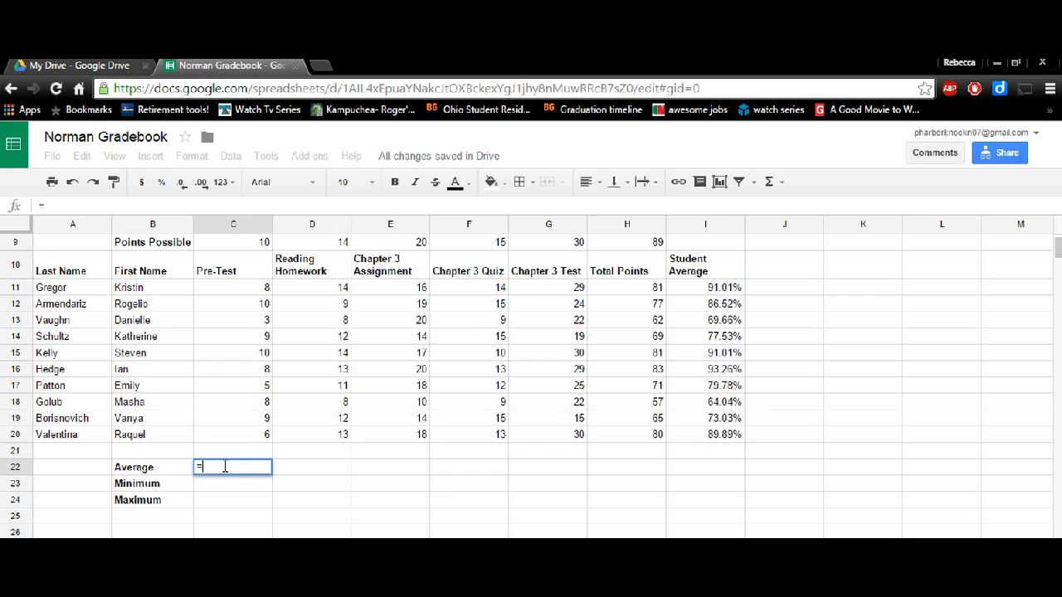
Step: Average the Pre-Test scores C11:C20 in C22, giving 7.6
text(AVERA)
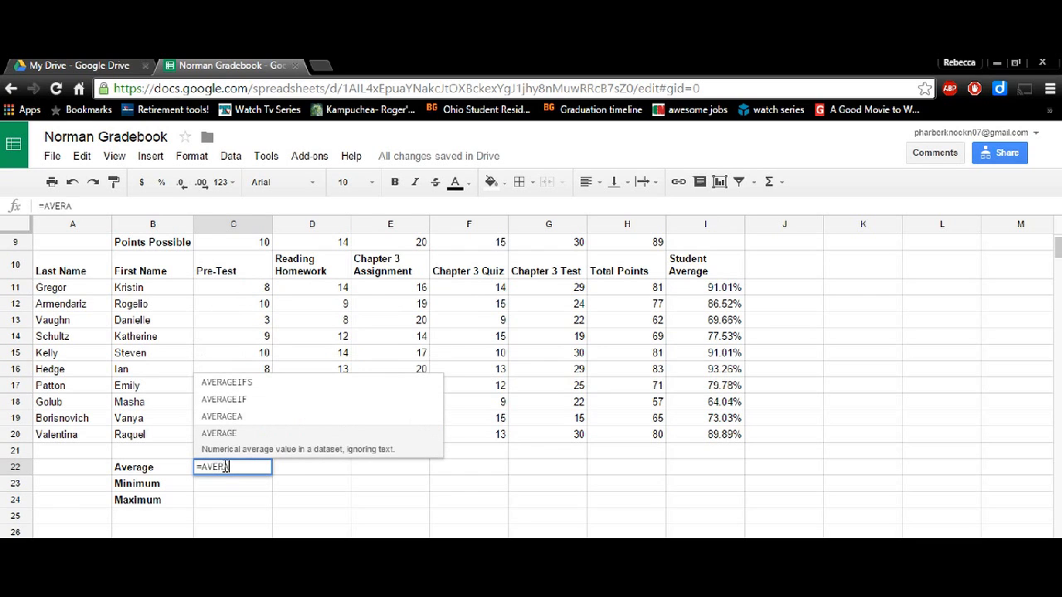
click(219, 433)
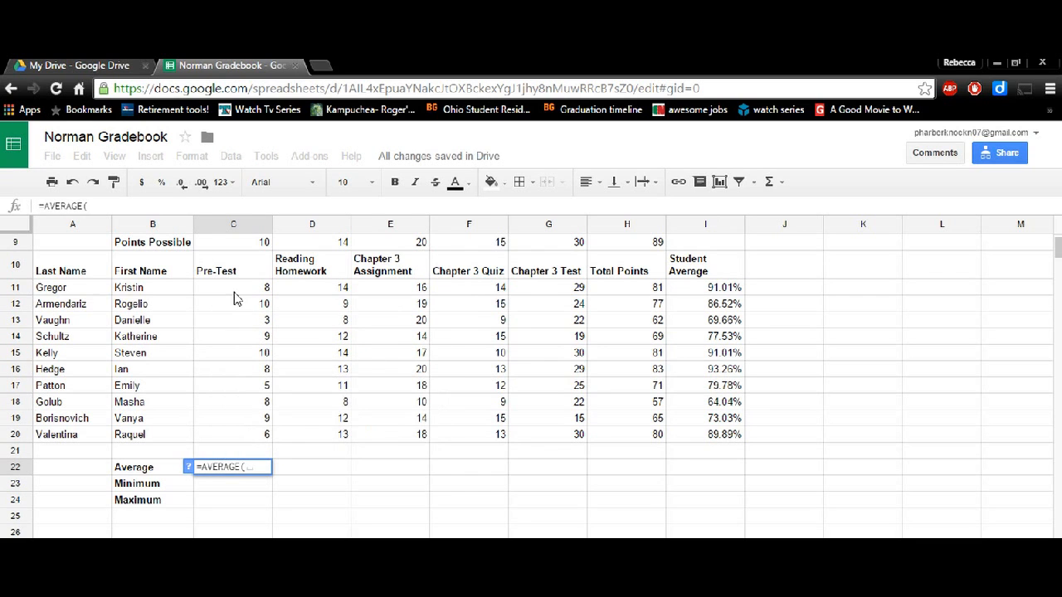
drag(232, 287, 232, 434)
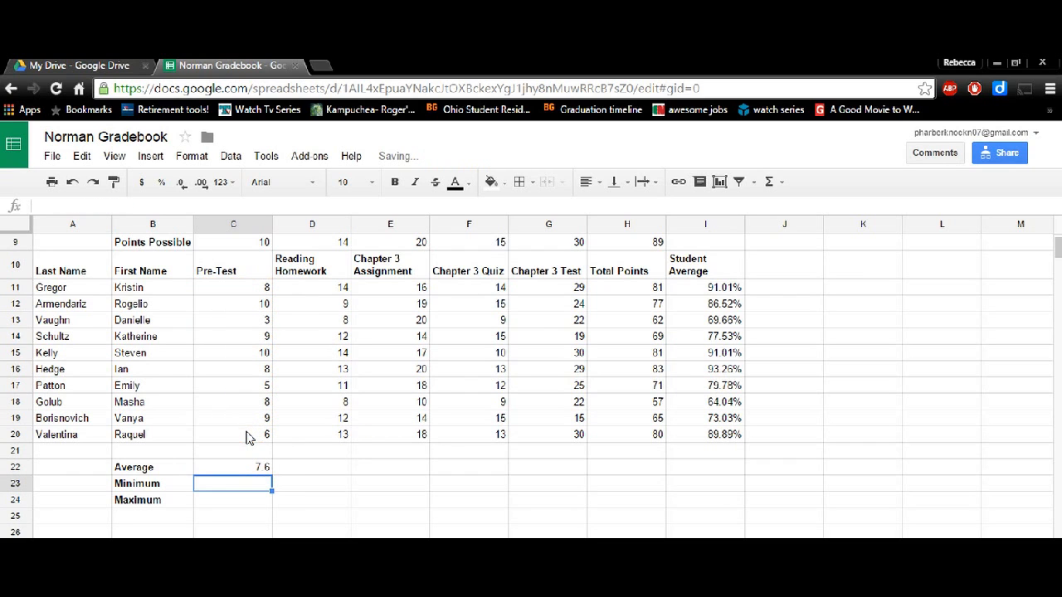
Step: Add the Pre-Test minimum 3 with MIN and maximum 10 with MAX over C11:C20
text(=MIN()
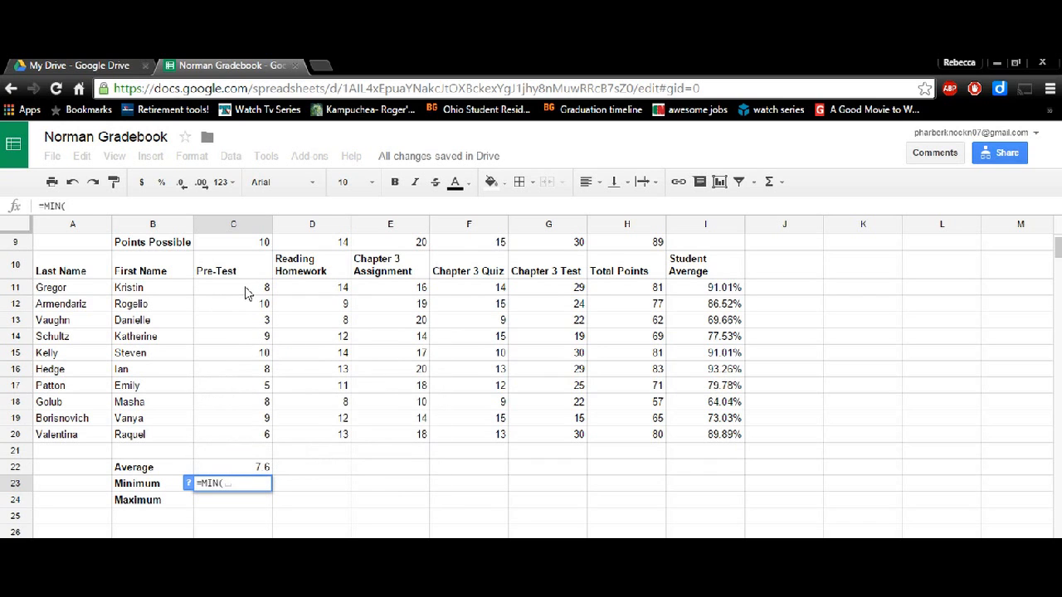
drag(265, 287, 266, 435)
text(=)
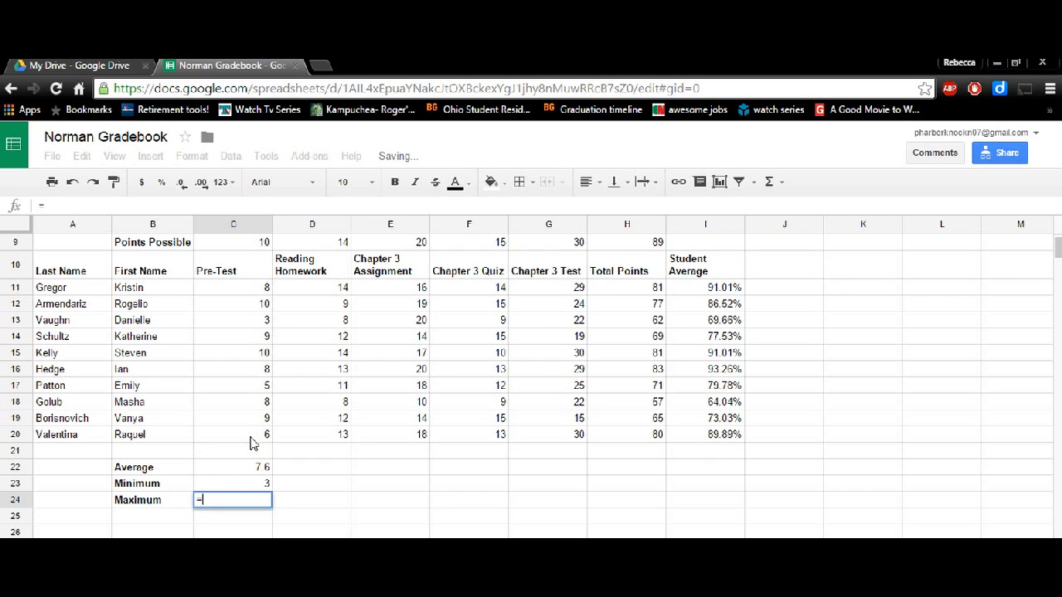
text(Max(C11:C12)
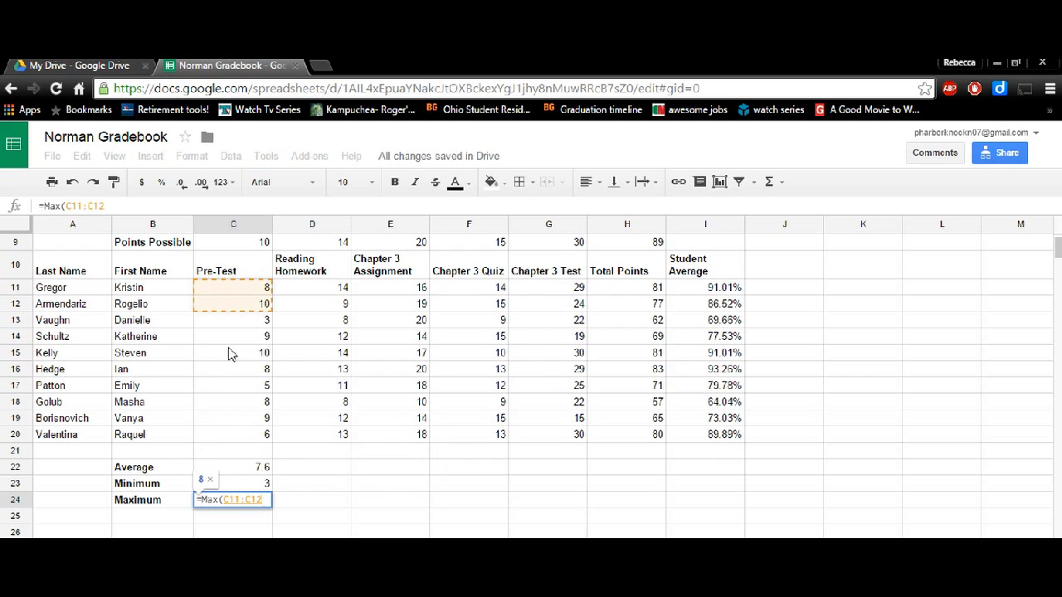
key(enter)
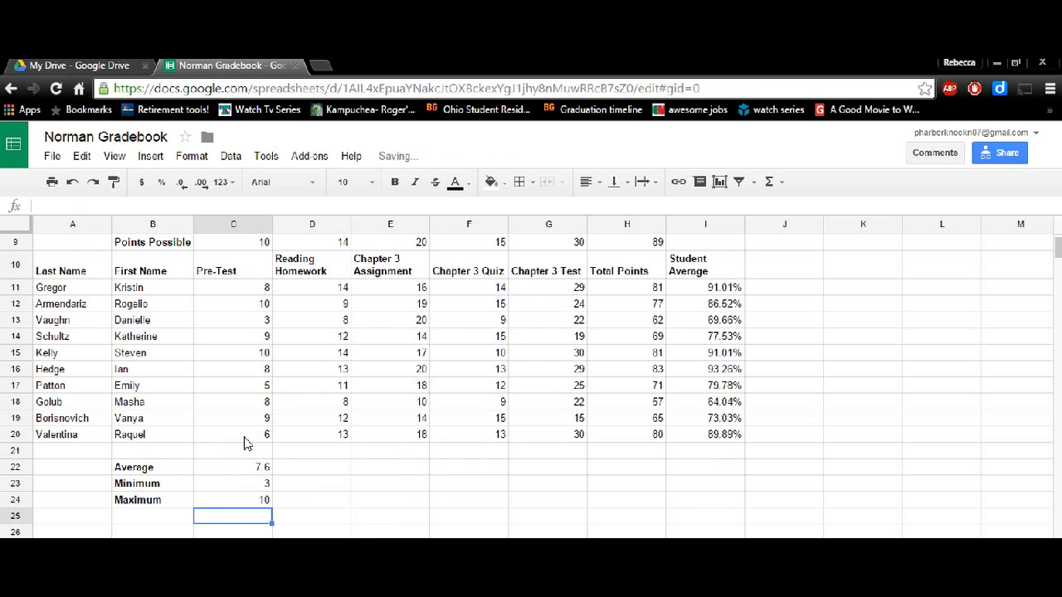
click(232, 468)
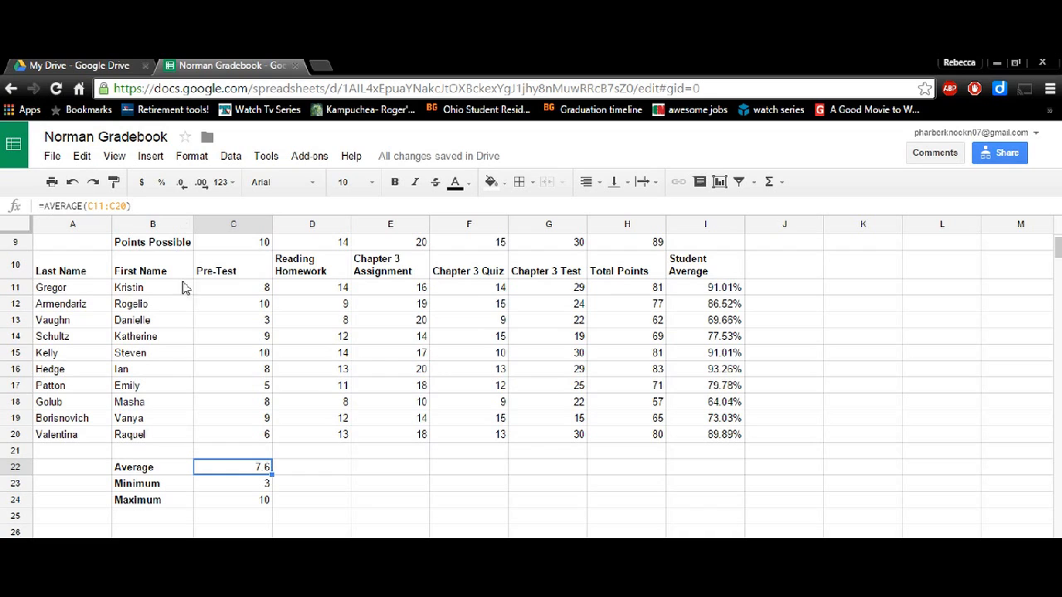
click(312, 466)
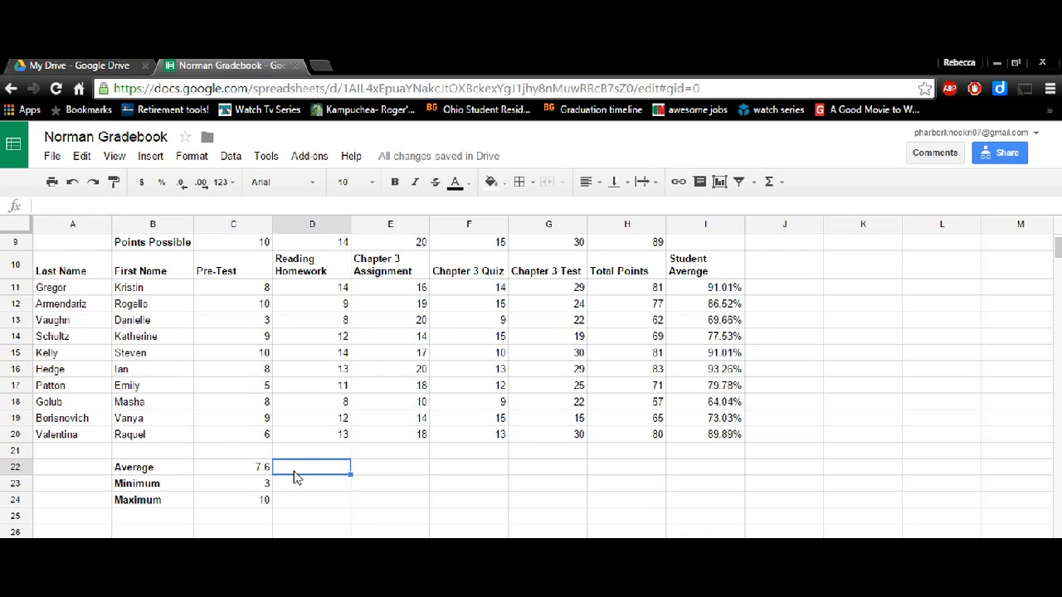
text(8)
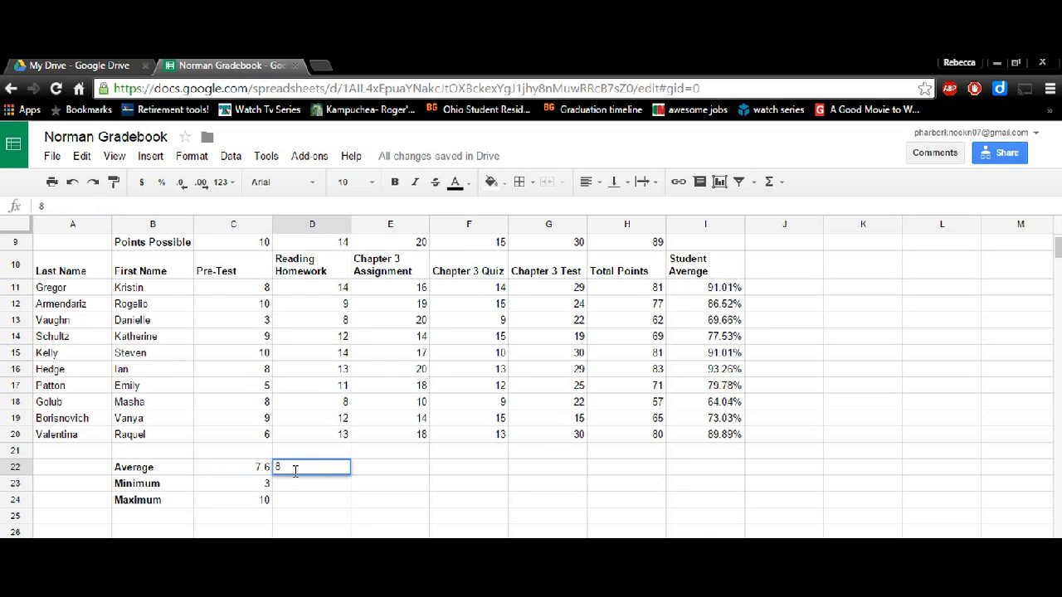
key(enter)
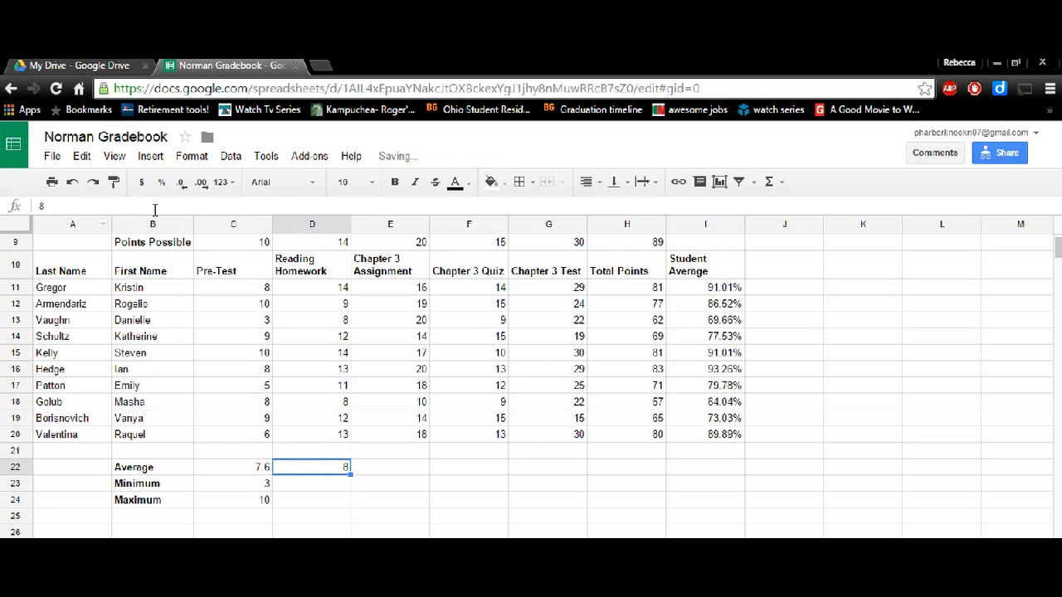
key(Delete)
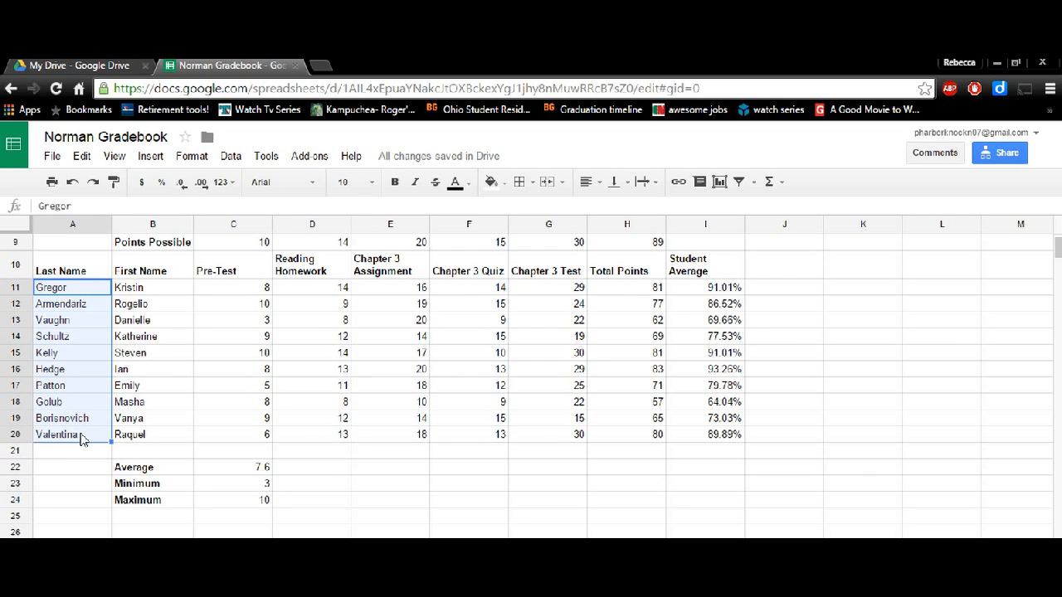
mouse_move(707, 289)
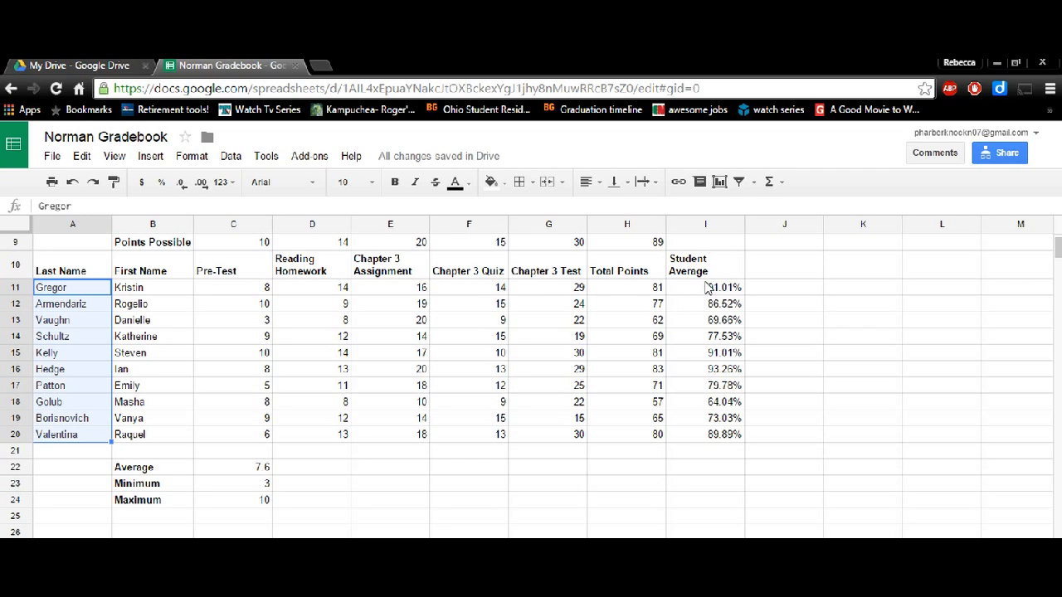
Step: Select last names with Student Average percentages I11:I20 and insert a chart of them
drag(705, 287, 706, 418)
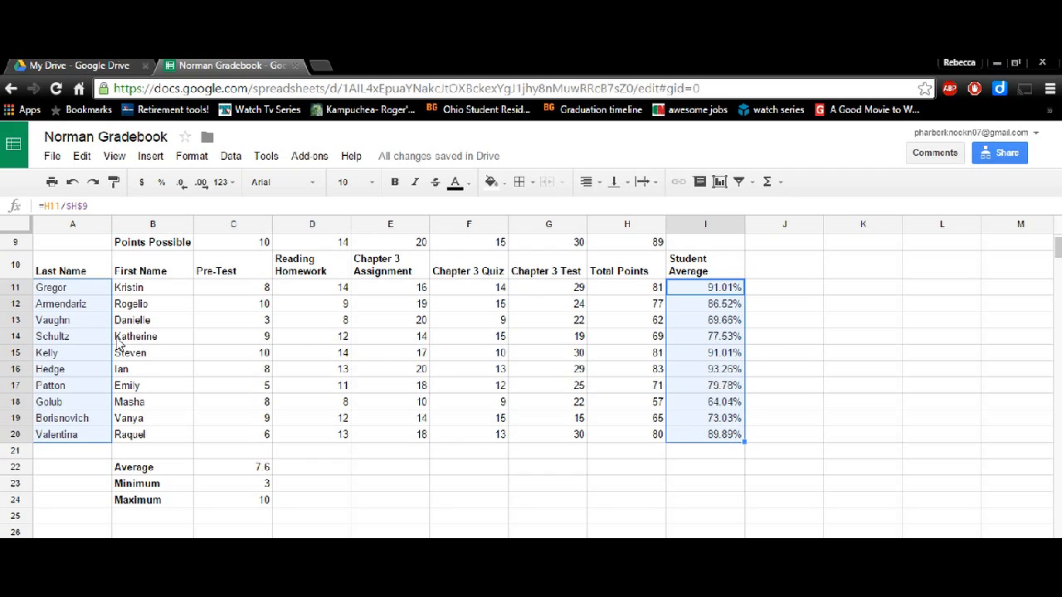
mouse_move(149, 156)
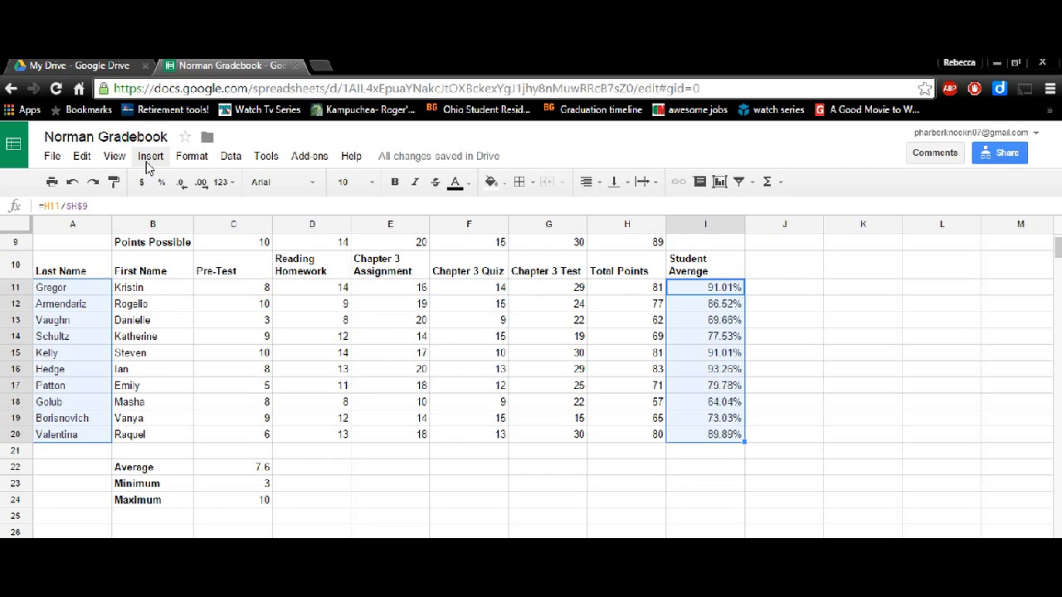
click(149, 156)
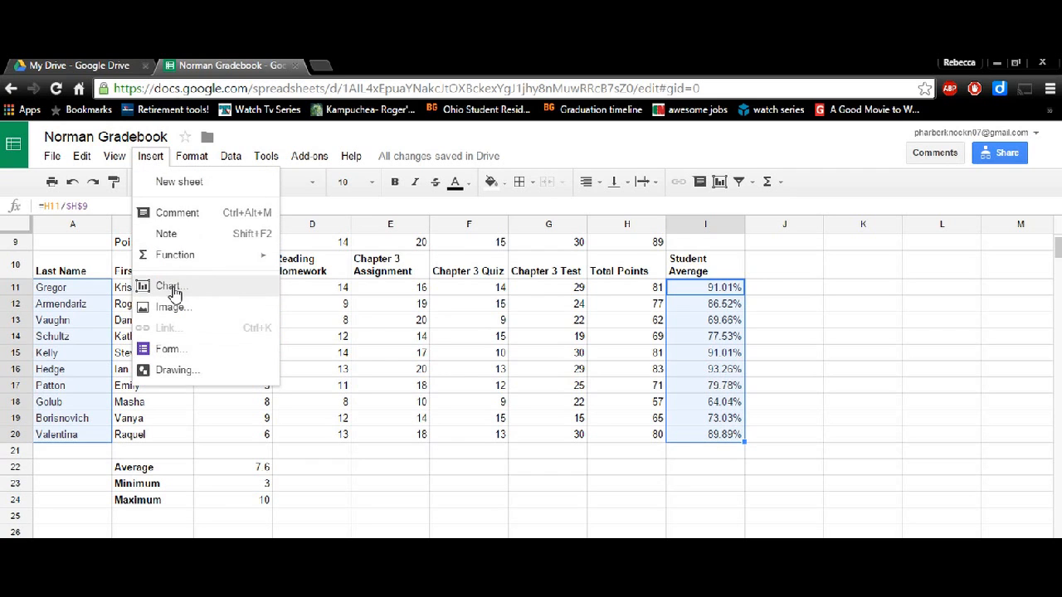
click(170, 285)
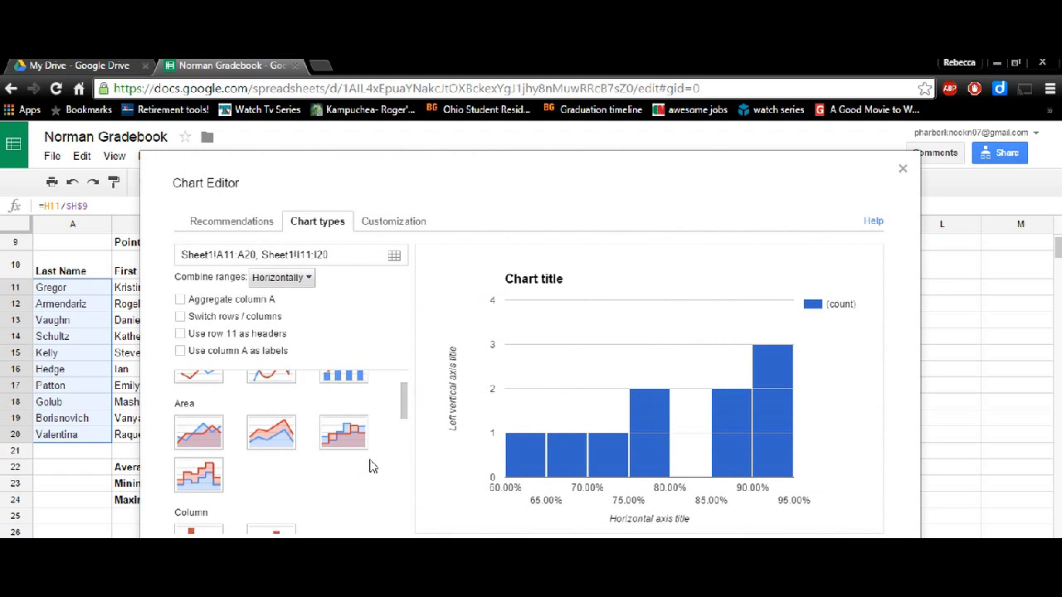
Step: Change the chart type to a column chart of each student's average percentage
scroll(down, 3)
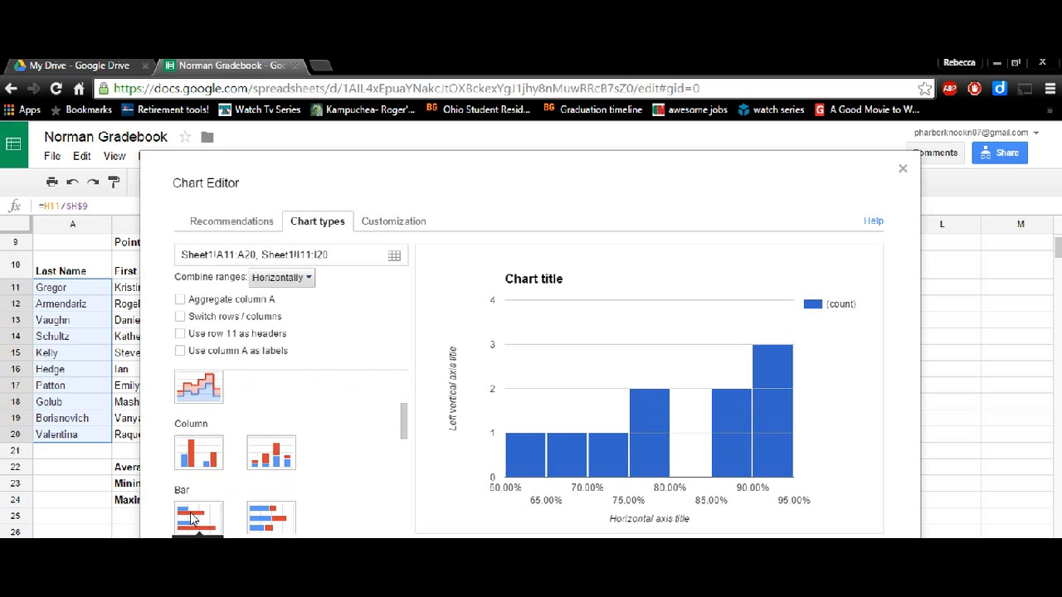
click(199, 453)
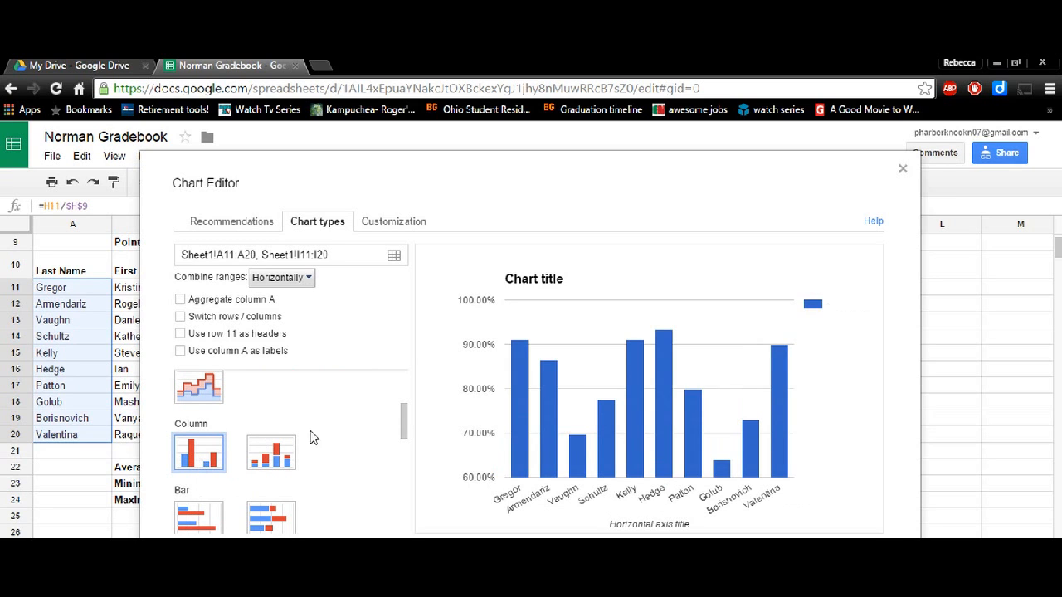
mouse_move(406, 226)
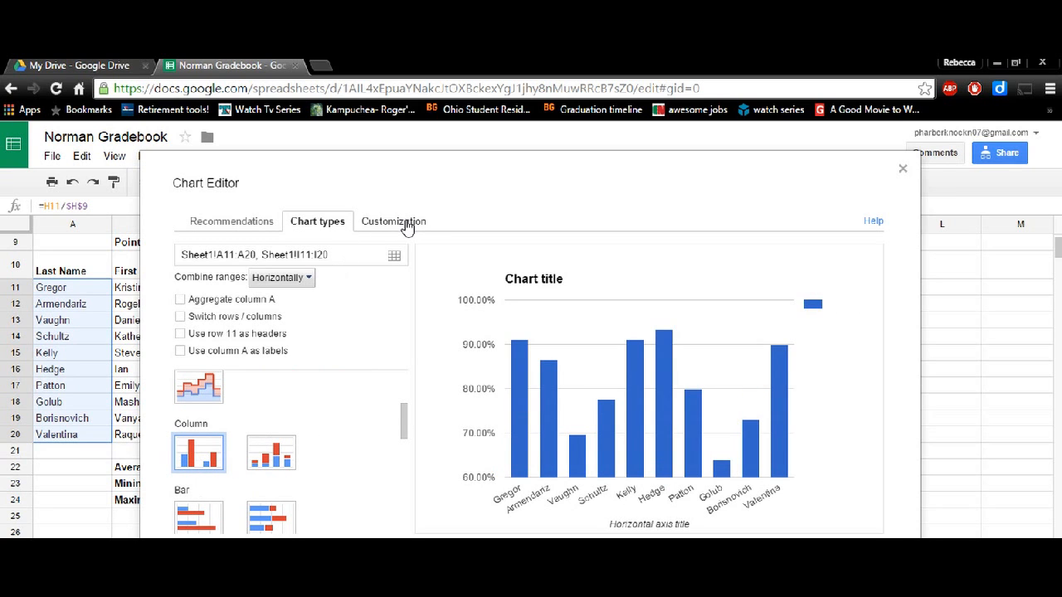
Step: In Customization, review title and vertical axis settings and select the Column 1 series
click(392, 220)
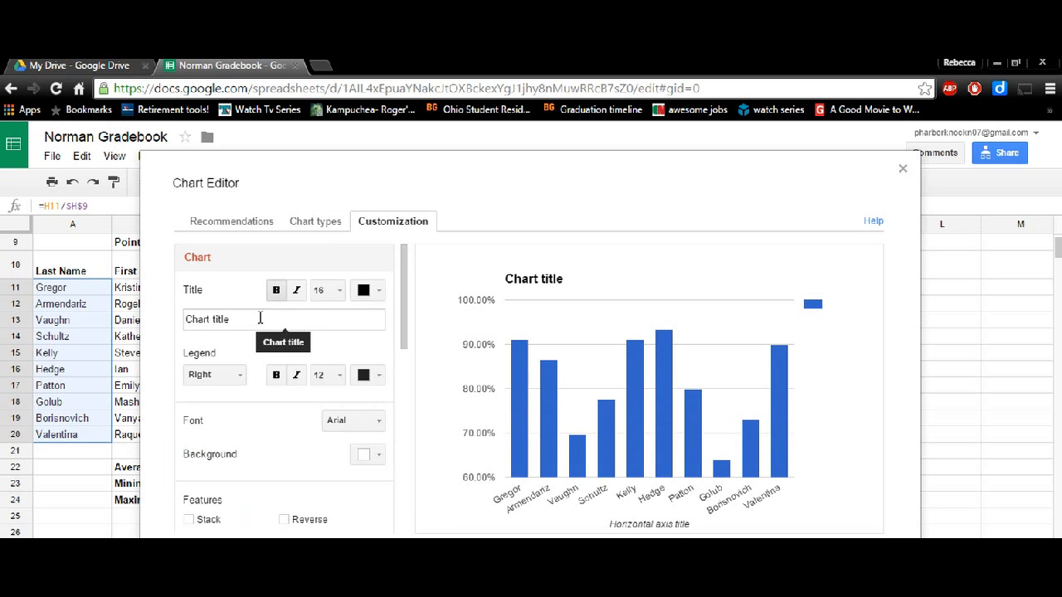
scroll(down, 3)
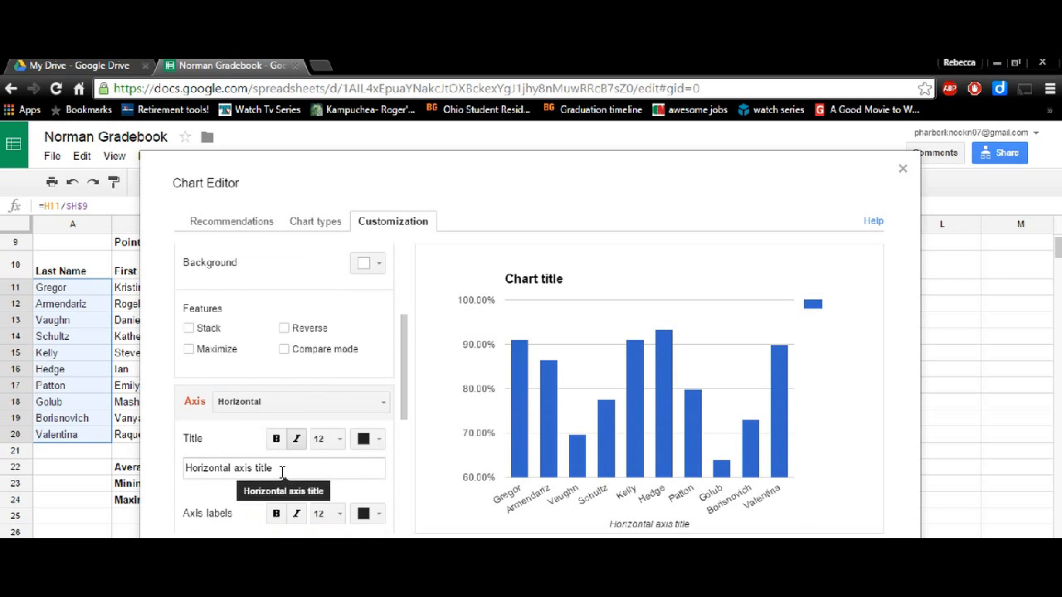
click(300, 402)
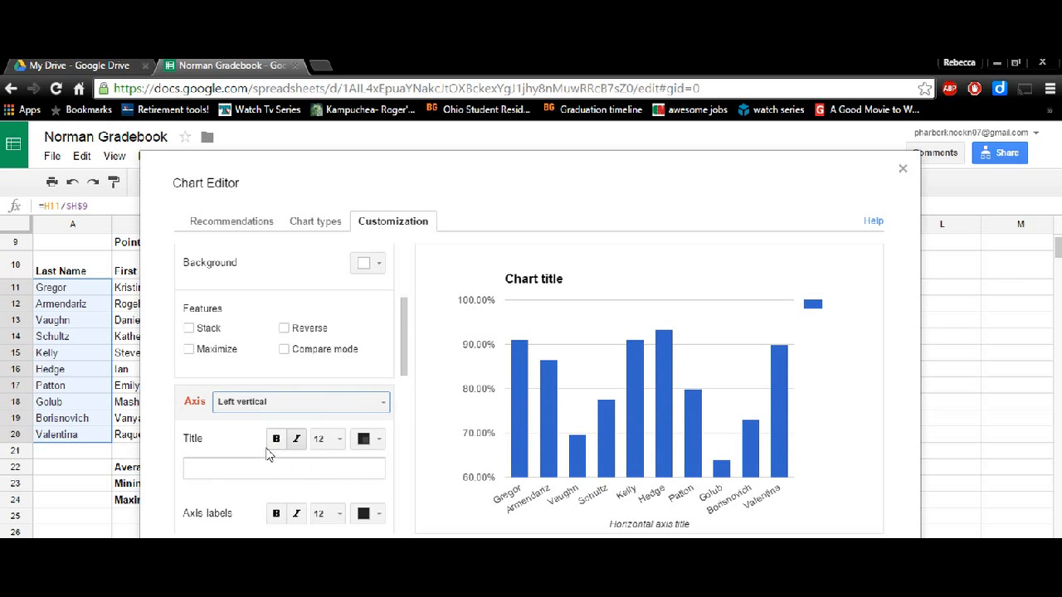
scroll(down, 3)
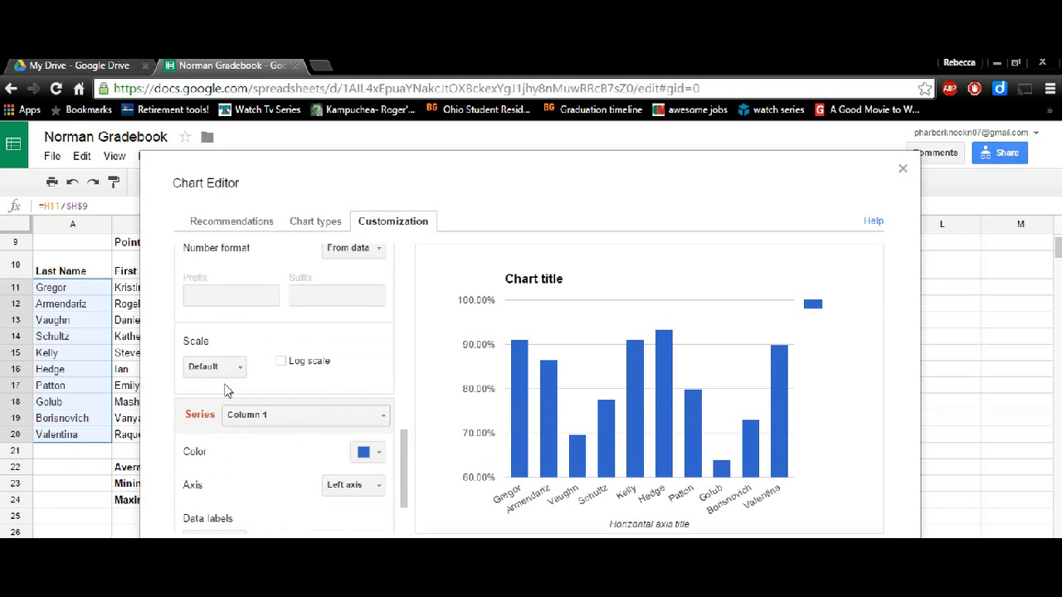
click(305, 415)
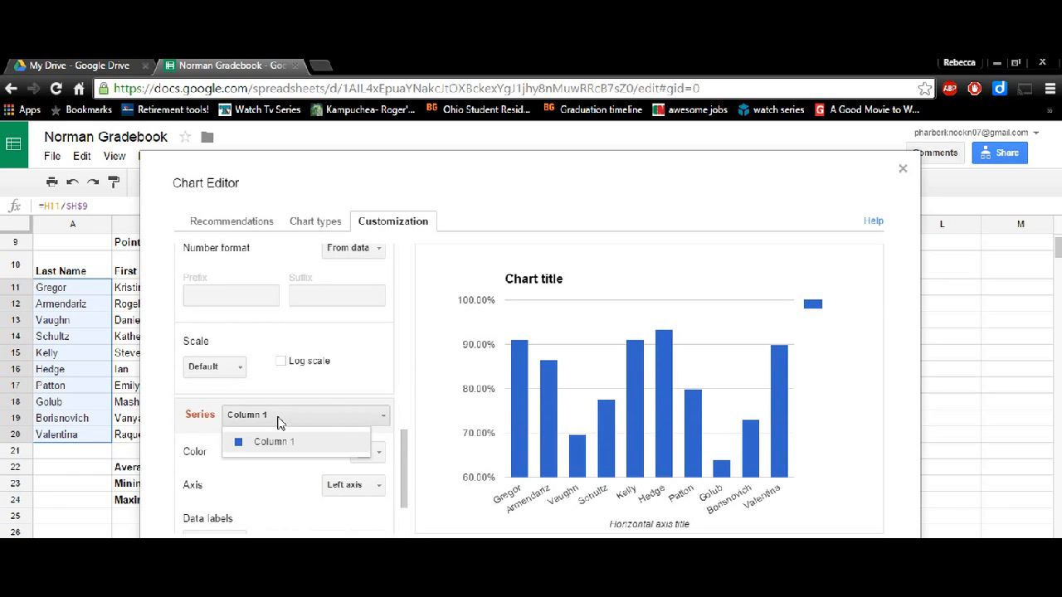
click(378, 452)
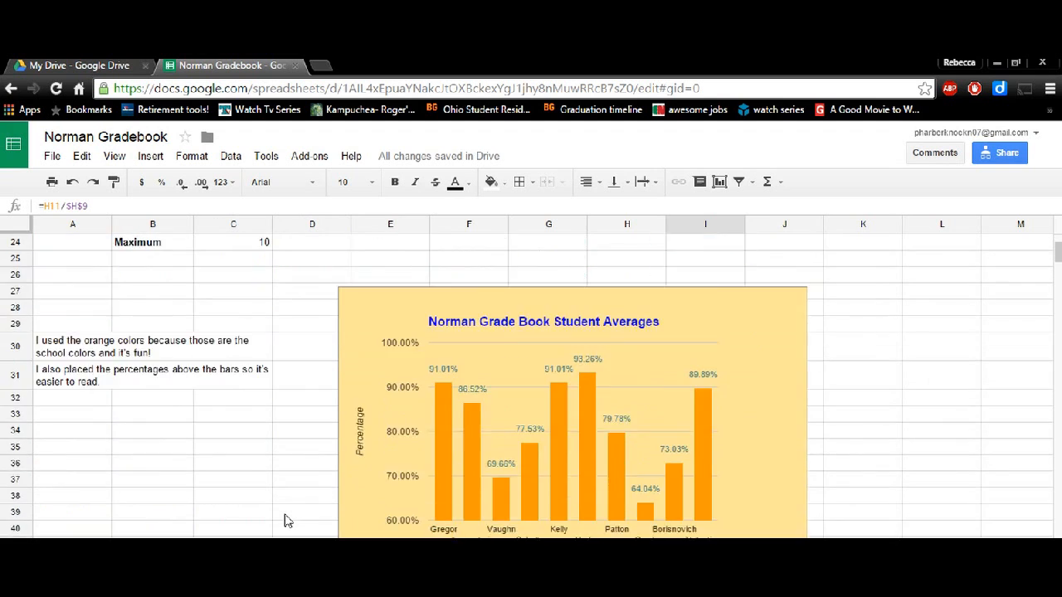
Step: Scroll down to the finished orange chart with its Percentage and Student Name axis labels
scroll(down, 3)
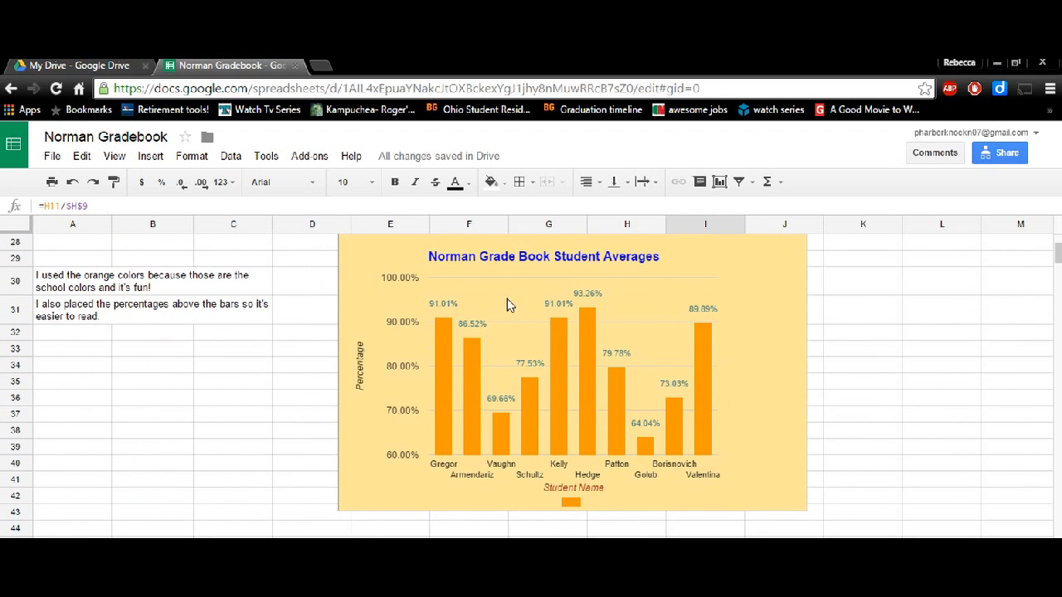
mouse_move(369, 454)
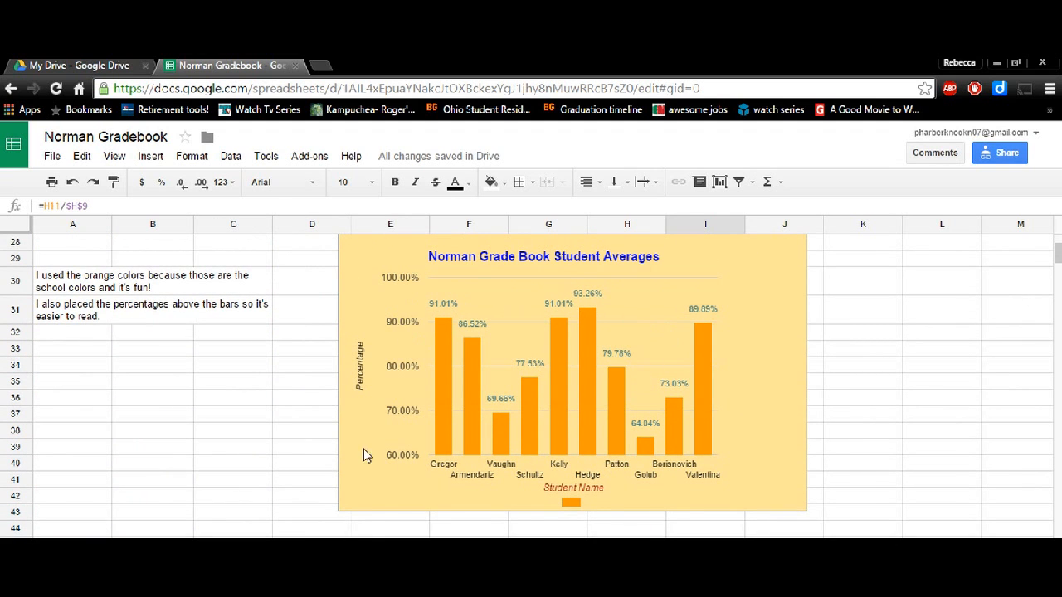